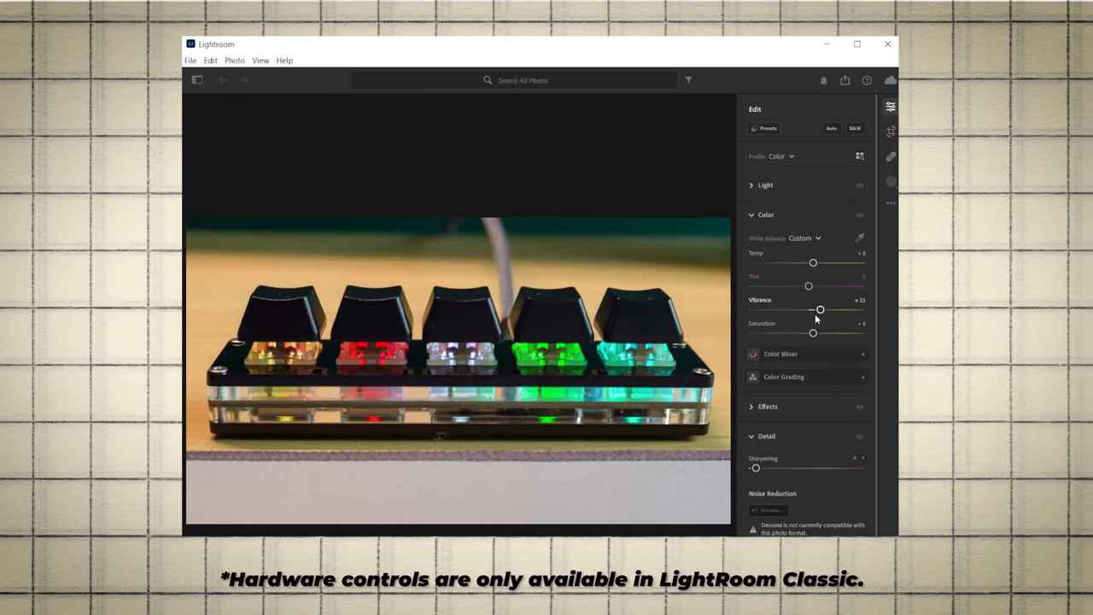
# Step: Search the Effects panel for 'Shrink + Crop + Center + Shadow' to surface the matching preset
pyautogui.moveTo(820, 310); pyautogui.dragTo(809, 310)
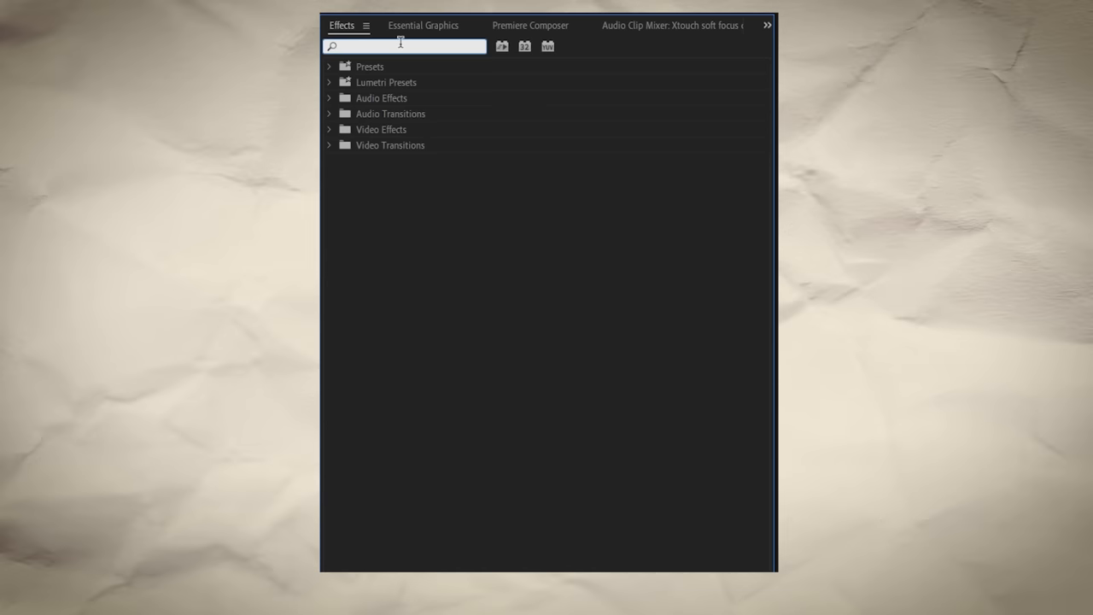
pyautogui.write('d')
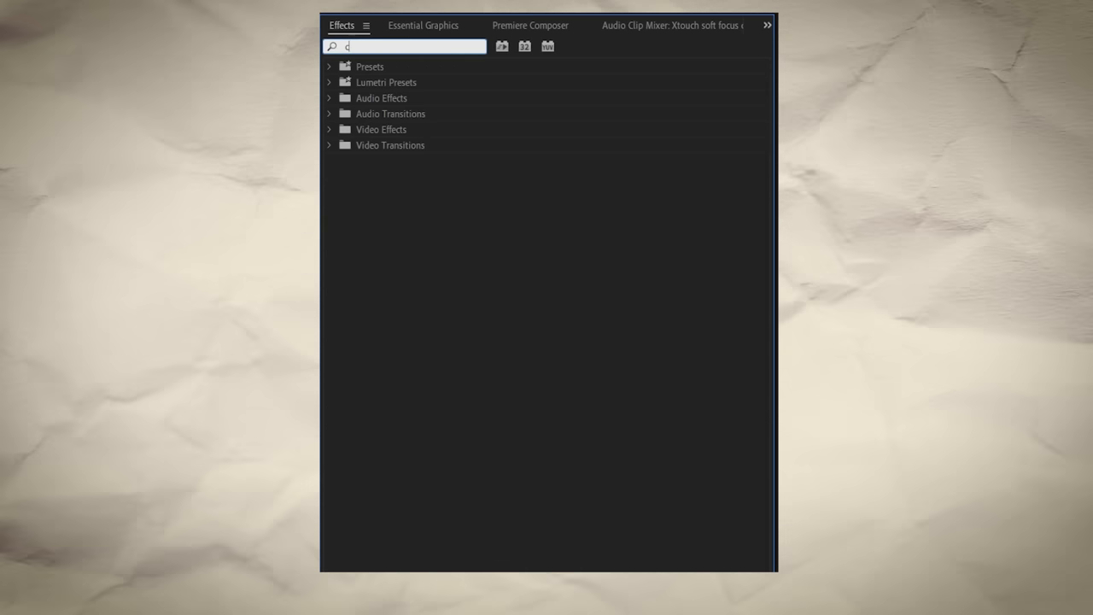
pyautogui.write('shi')
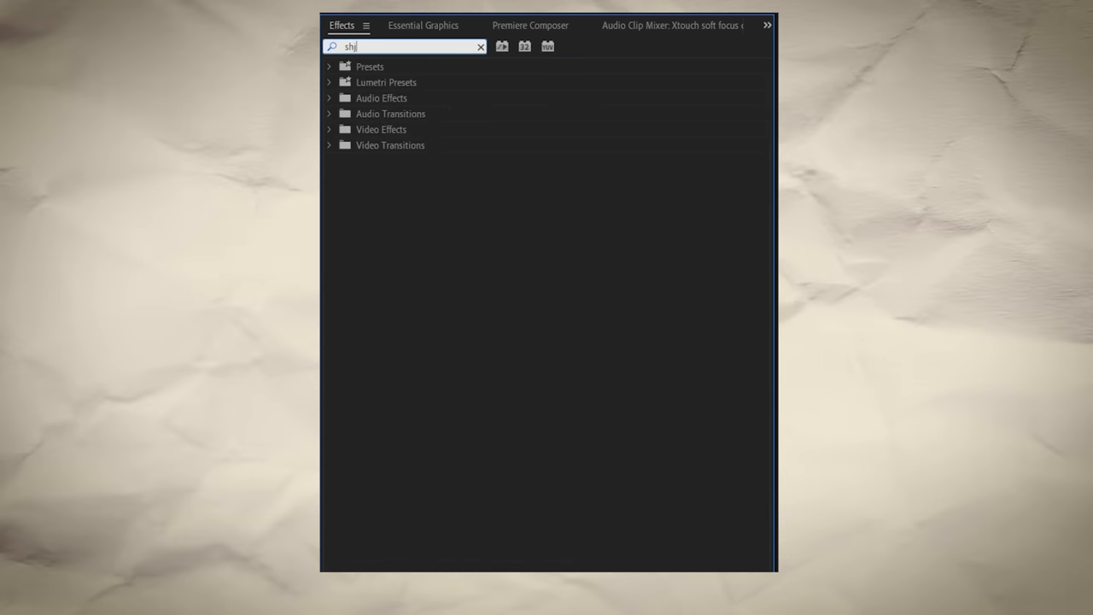
pyautogui.click(480, 46)
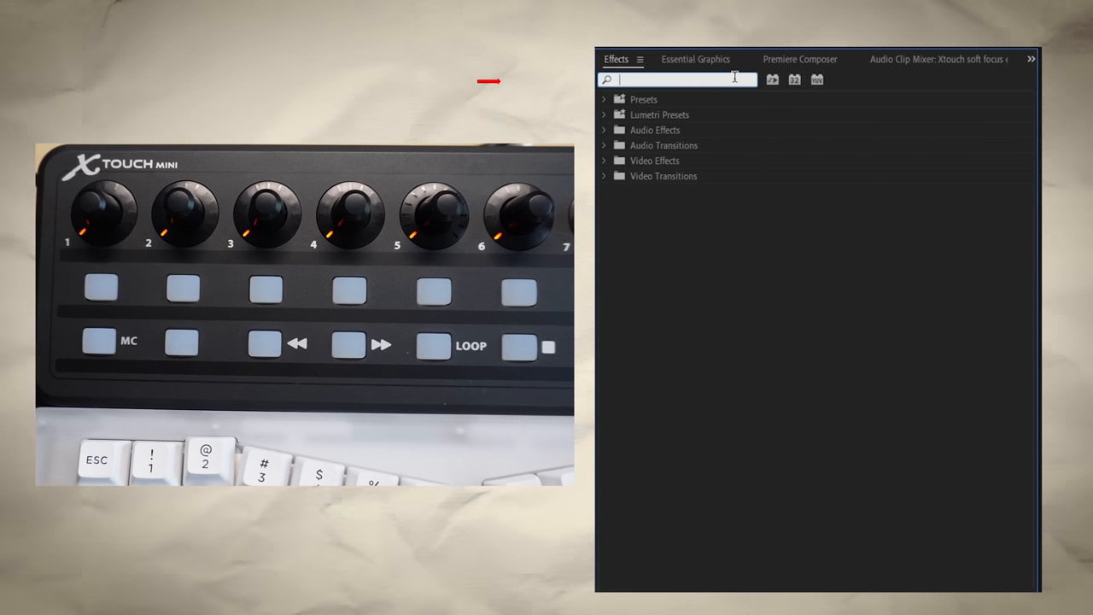
pyautogui.write('Shrink + Crop + Center + Shadow')
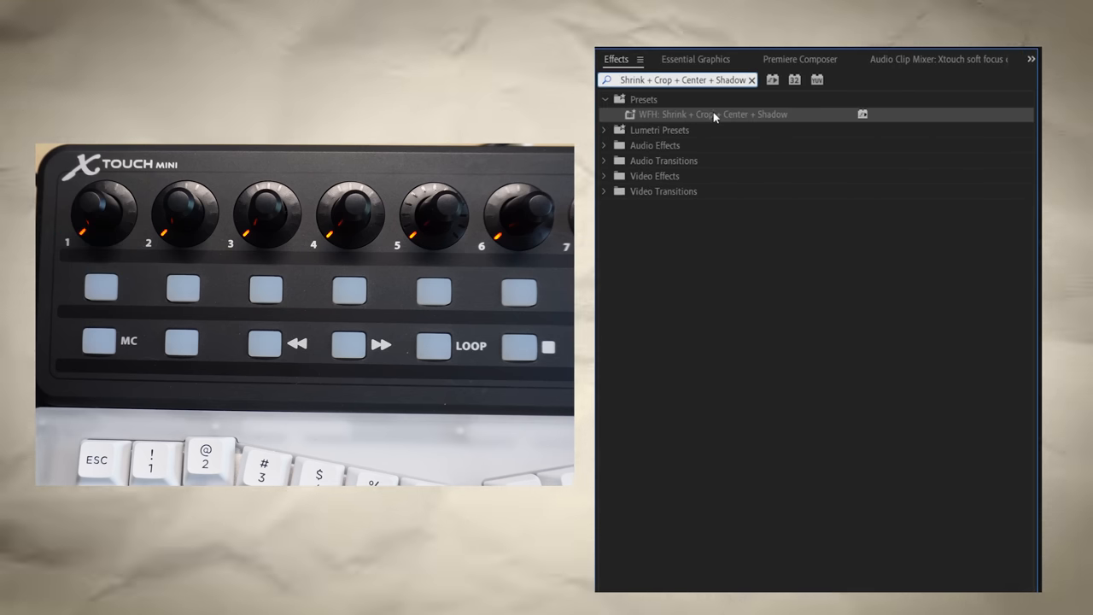